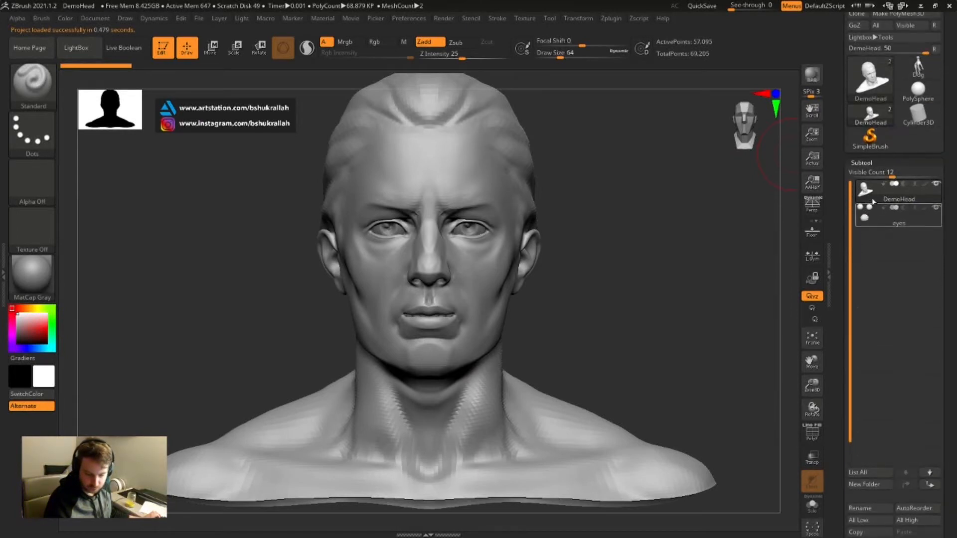
- Select the eyes subtool and drop the teeth mesh to SDiv 1 via Geometry > Lower Res
{"action": "left_click", "coordinate": [897, 219]}
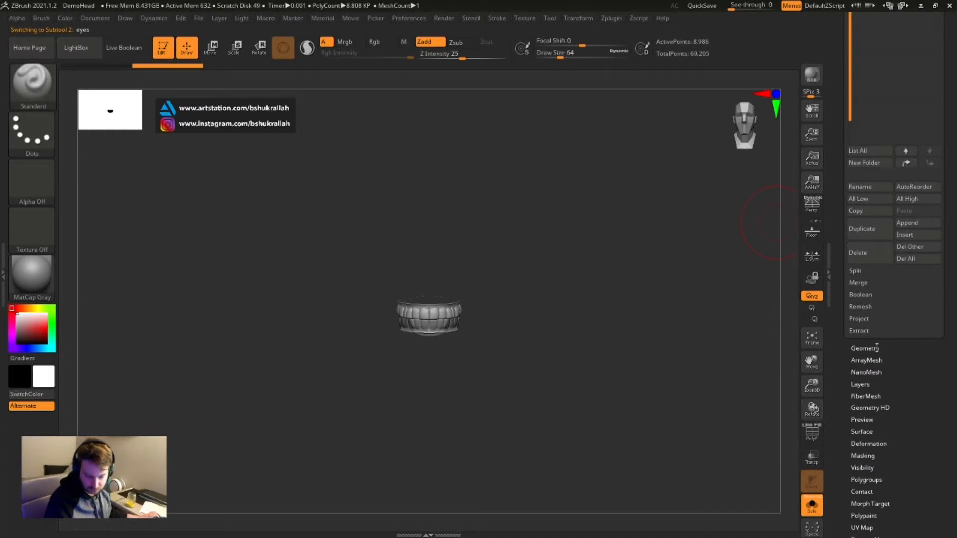
{"action": "left_click", "coordinate": [865, 348]}
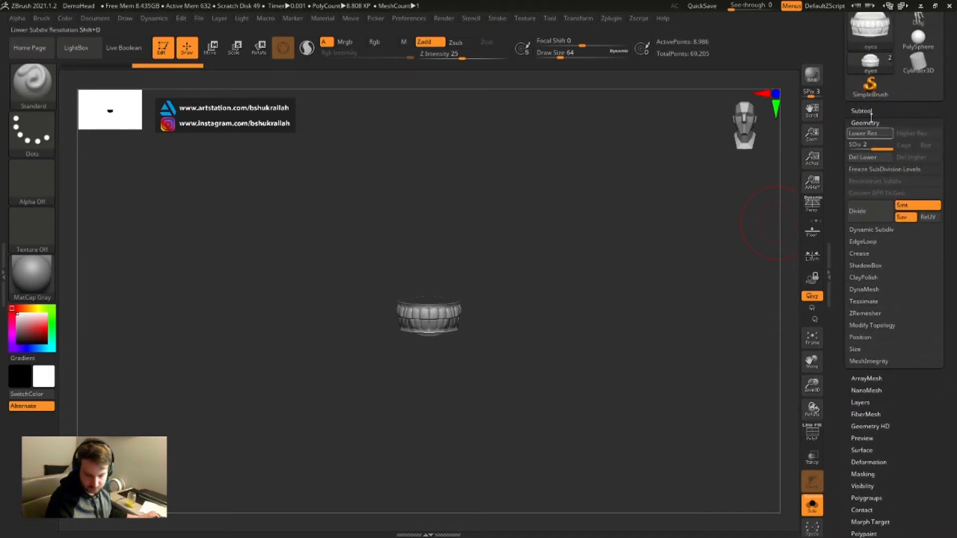
{"action": "left_click", "coordinate": [868, 134]}
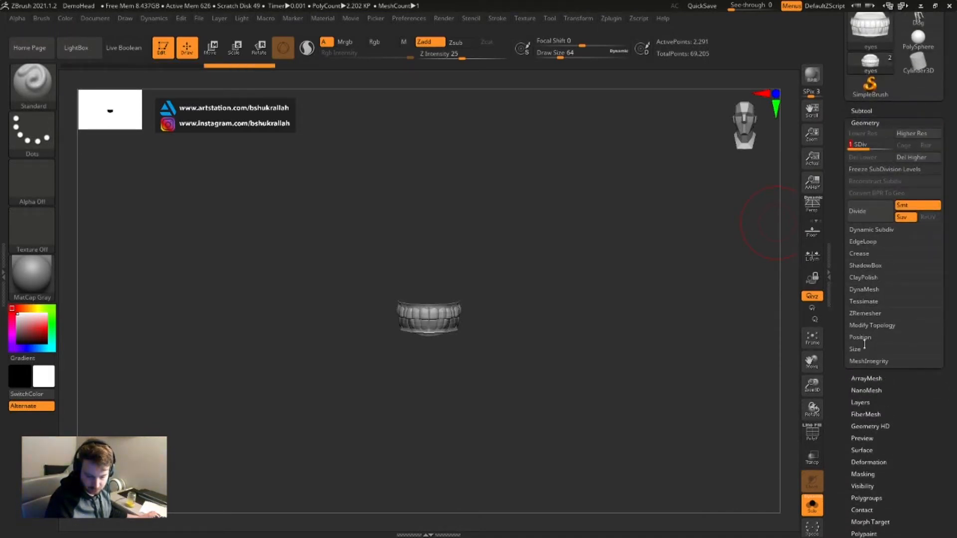
{"action": "left_click", "coordinate": [872, 325]}
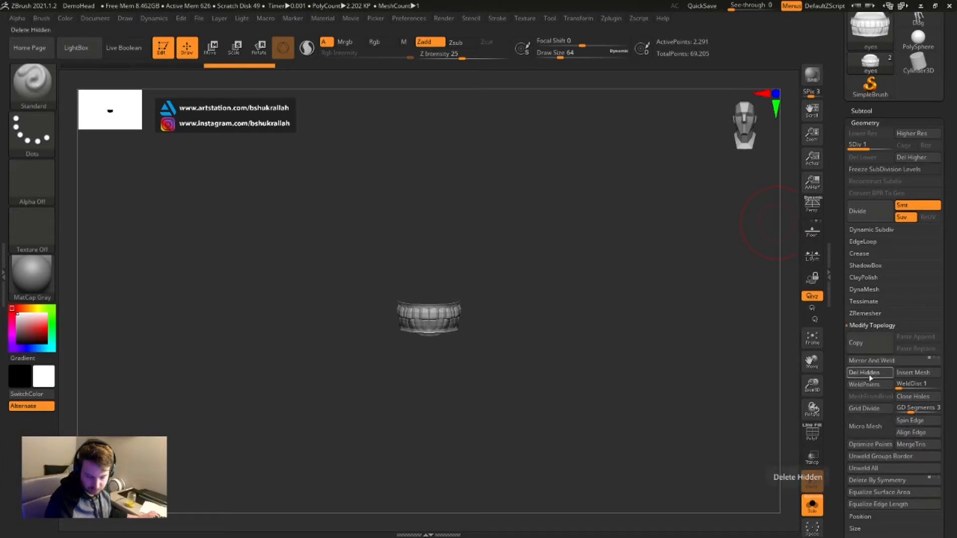
{"action": "left_click", "coordinate": [869, 373]}
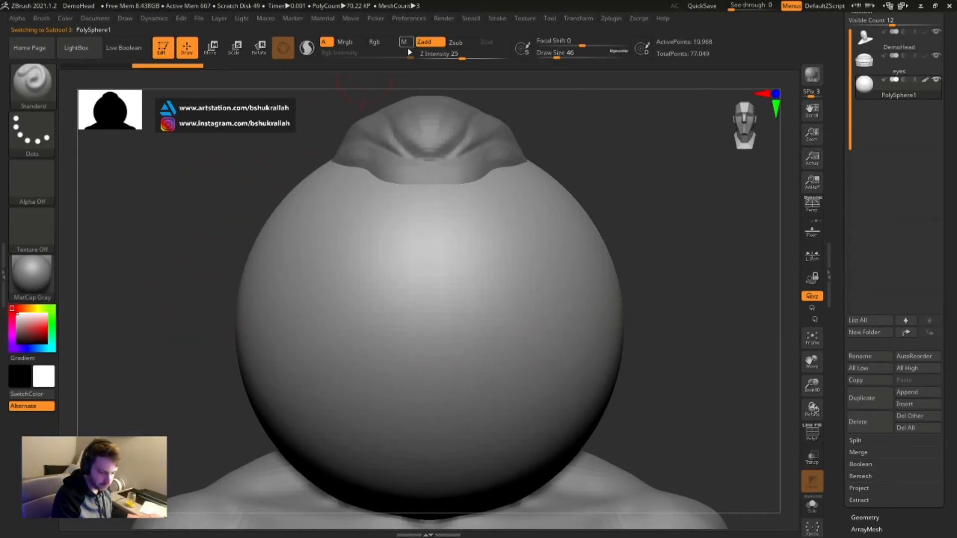
{"action": "mouse_move", "coordinate": [402, 42]}
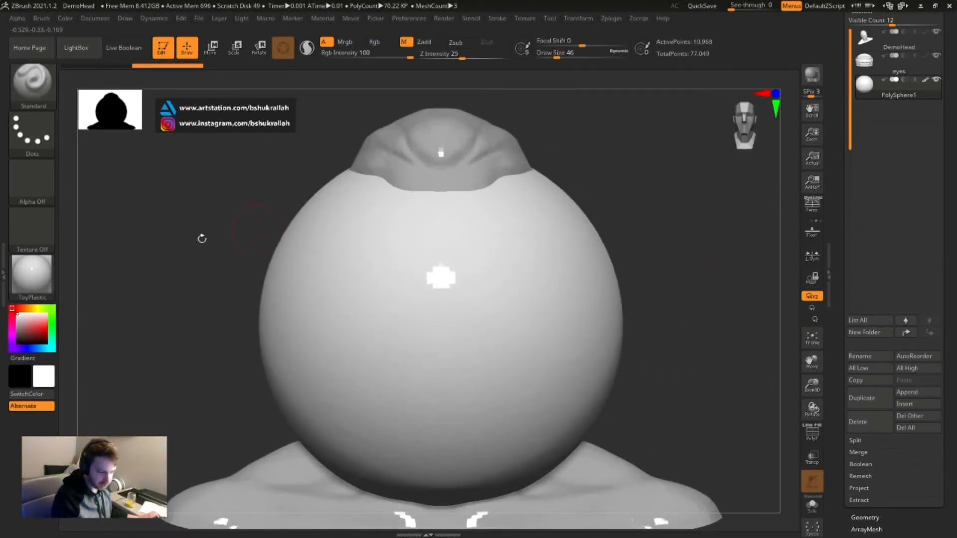
- Assign the MatCap White material to the inserted PolySphere
{"action": "left_click", "coordinate": [65, 18]}
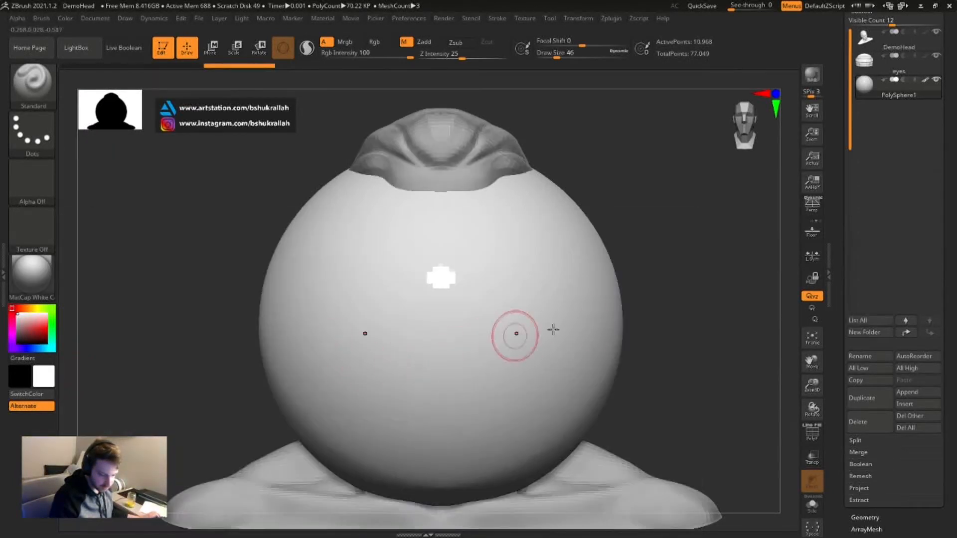
{"action": "left_click", "coordinate": [210, 47]}
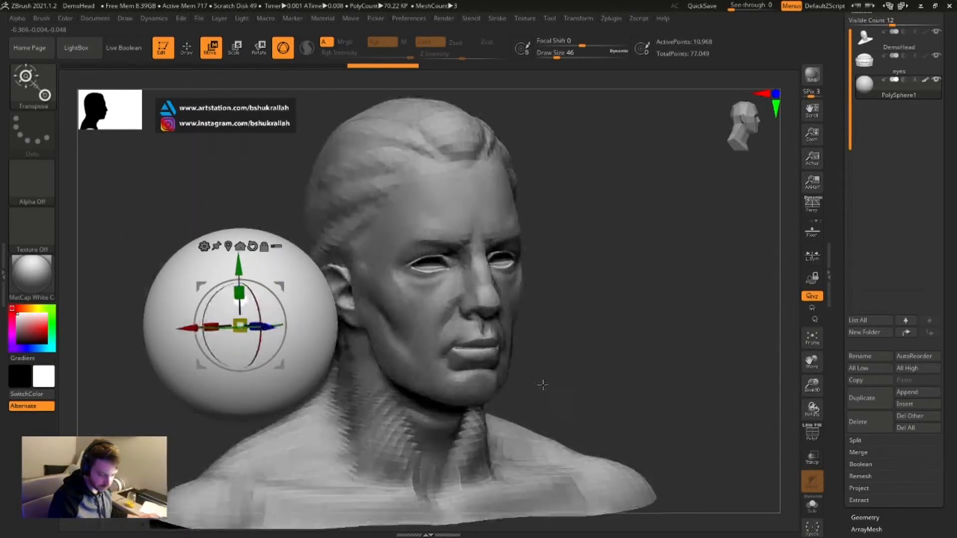
- Move, nudge and rotate the scaled sphere into the right eye socket as an eyeball
{"action": "left_click_drag", "start_coordinate": [542, 385], "coordinate": [306, 328]}
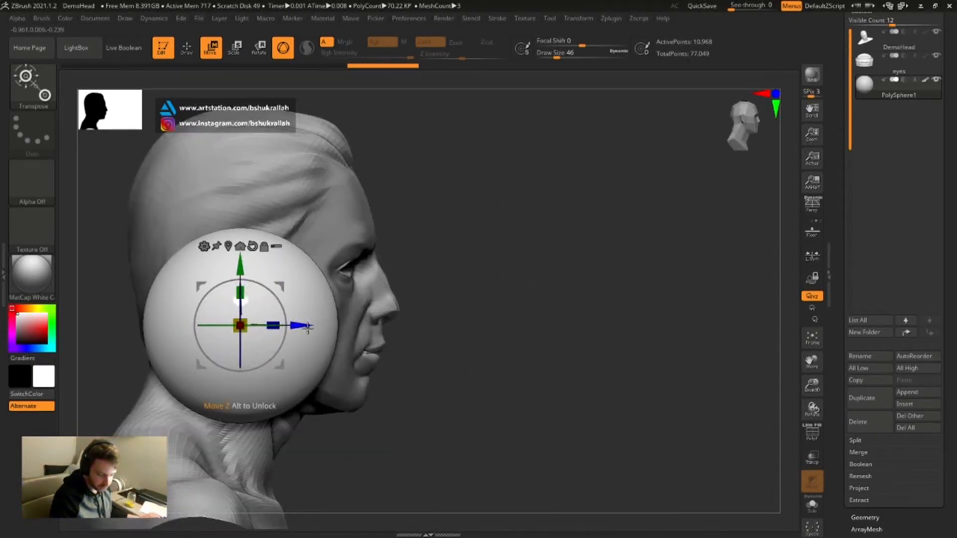
{"action": "left_click_drag", "start_coordinate": [308, 327], "coordinate": [353, 323]}
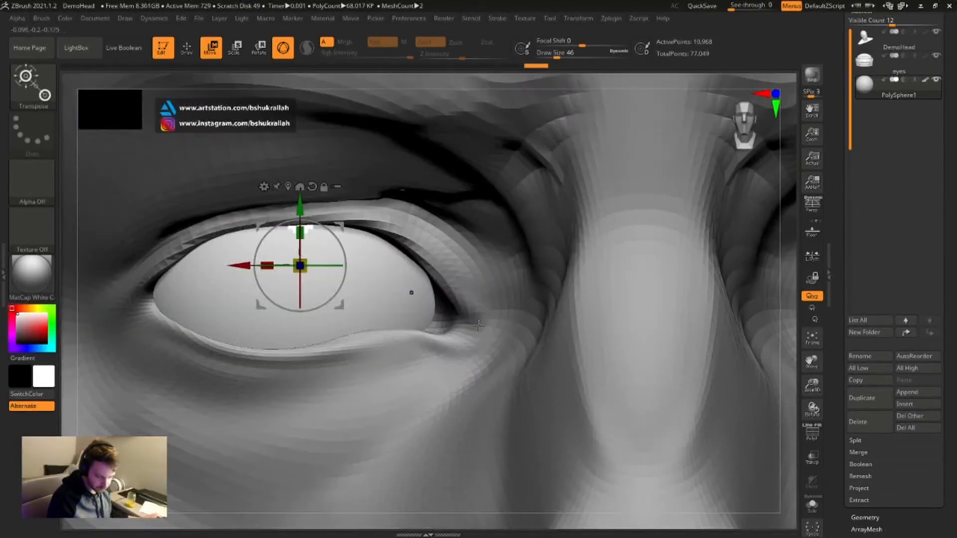
{"action": "left_click_drag", "start_coordinate": [299, 266], "coordinate": [314, 265]}
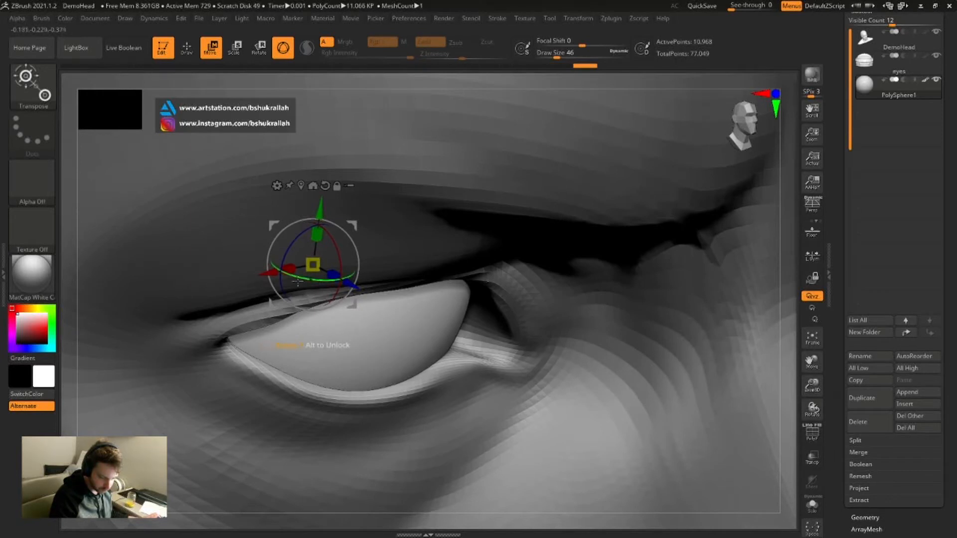
{"action": "left_click_drag", "start_coordinate": [312, 263], "coordinate": [336, 259]}
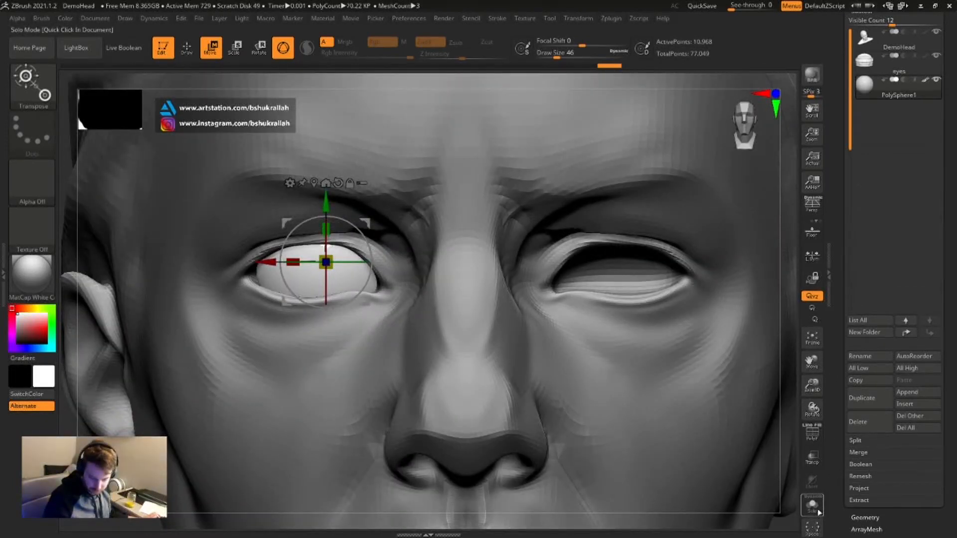
{"action": "mouse_move", "coordinate": [811, 457]}
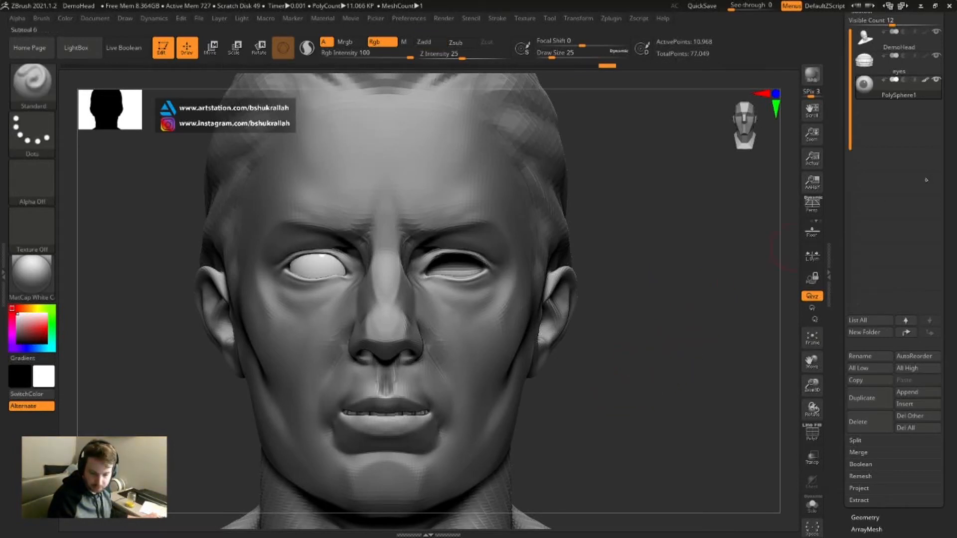
- Bring up the ZPlugin subtool utilities to prepare mirroring the eyeball
{"action": "left_click", "coordinate": [610, 18]}
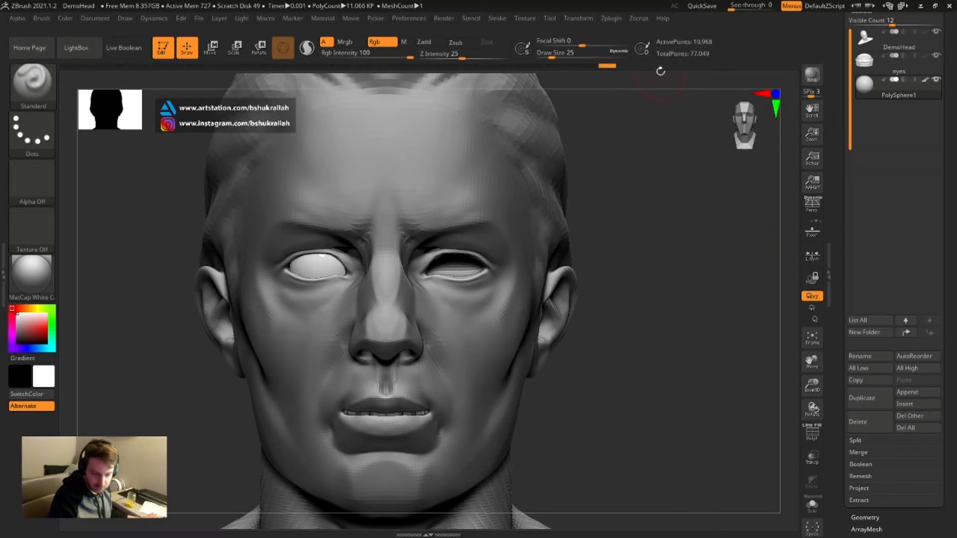
{"action": "left_click", "coordinate": [612, 18]}
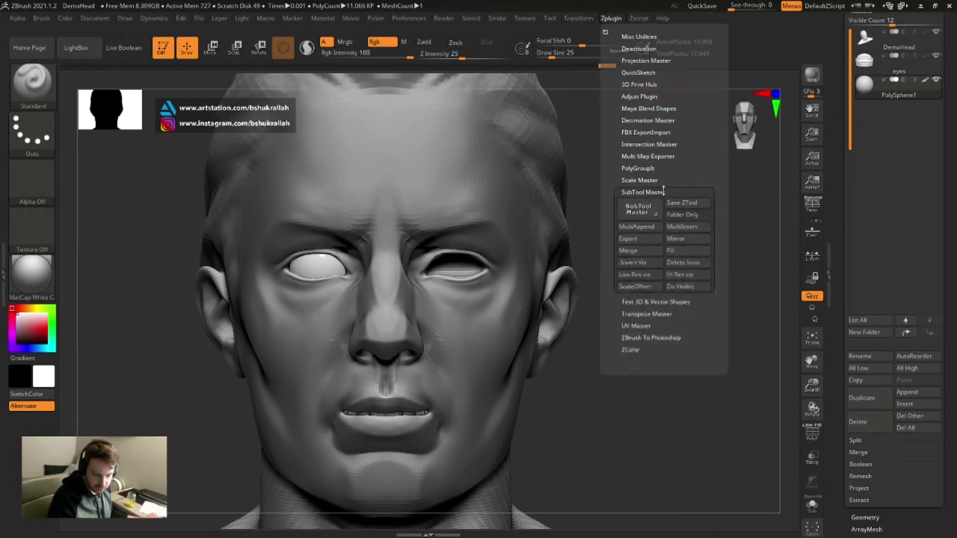
- Mirror the eyeball across X with SubTool Master, merging both into one subtool
{"action": "left_click", "coordinate": [687, 239]}
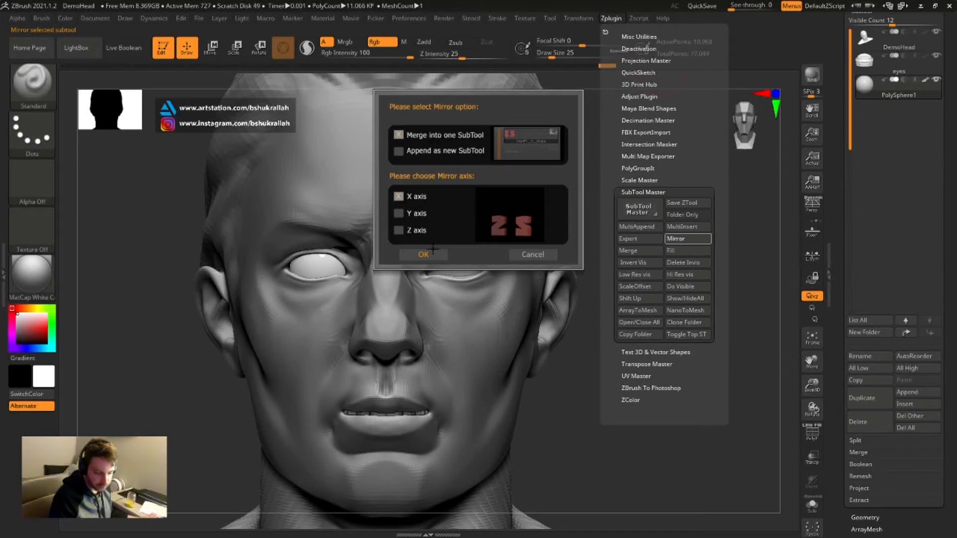
{"action": "left_click", "coordinate": [422, 255]}
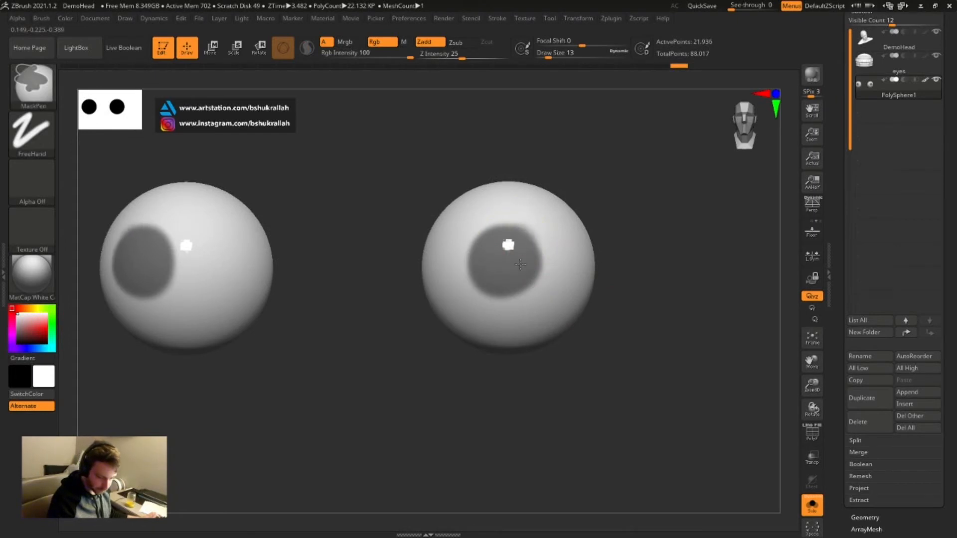
{"action": "mouse_move", "coordinate": [531, 263]}
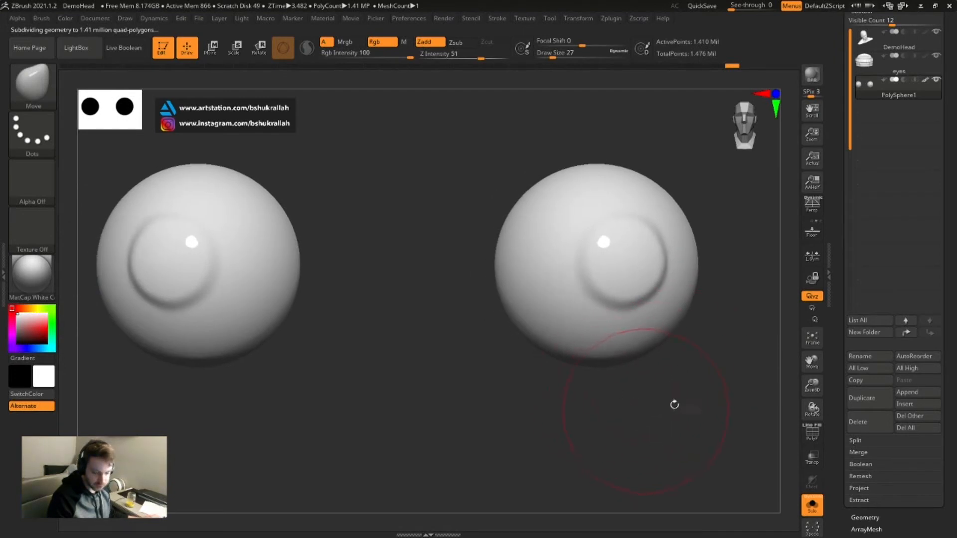
{"action": "mouse_move", "coordinate": [816, 459]}
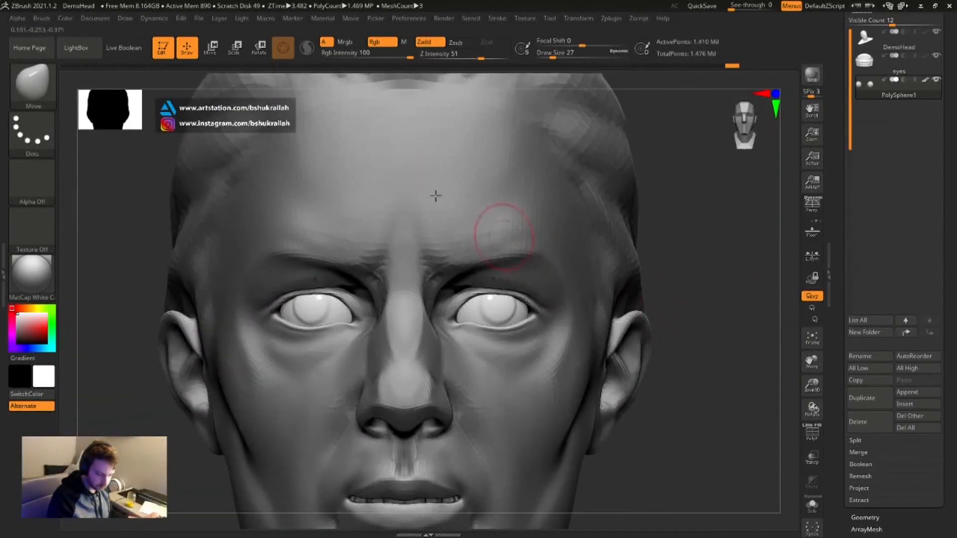
- Rotate the left-hand eyeball a few degrees with the gizmo so its iris sits better
{"action": "left_click", "coordinate": [210, 47]}
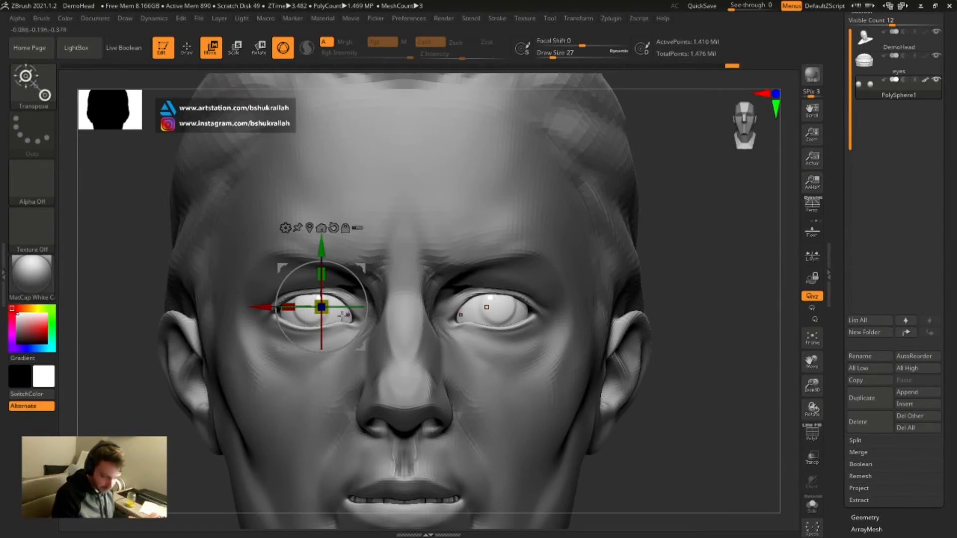
{"action": "left_click_drag", "start_coordinate": [322, 306], "coordinate": [322, 308]}
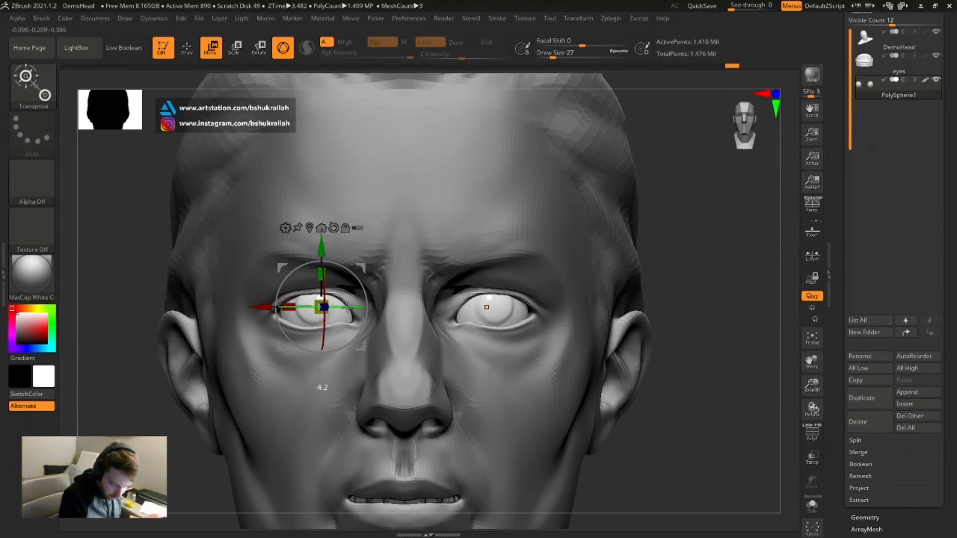
{"action": "left_click_drag", "start_coordinate": [345, 308], "coordinate": [327, 308]}
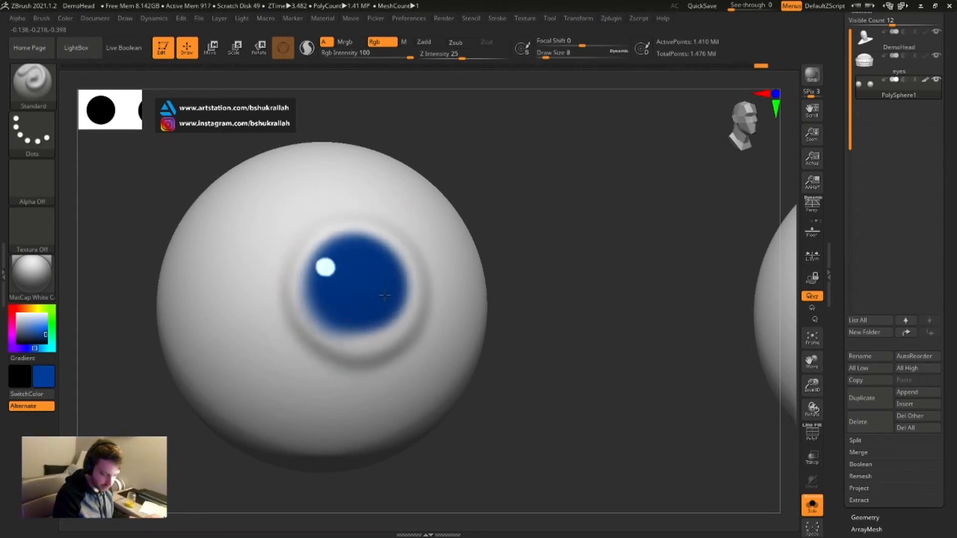
- Paint deep blue over the raised iris with the Standard brush in Rgb mode
{"action": "left_click_drag", "start_coordinate": [385, 296], "coordinate": [336, 330]}
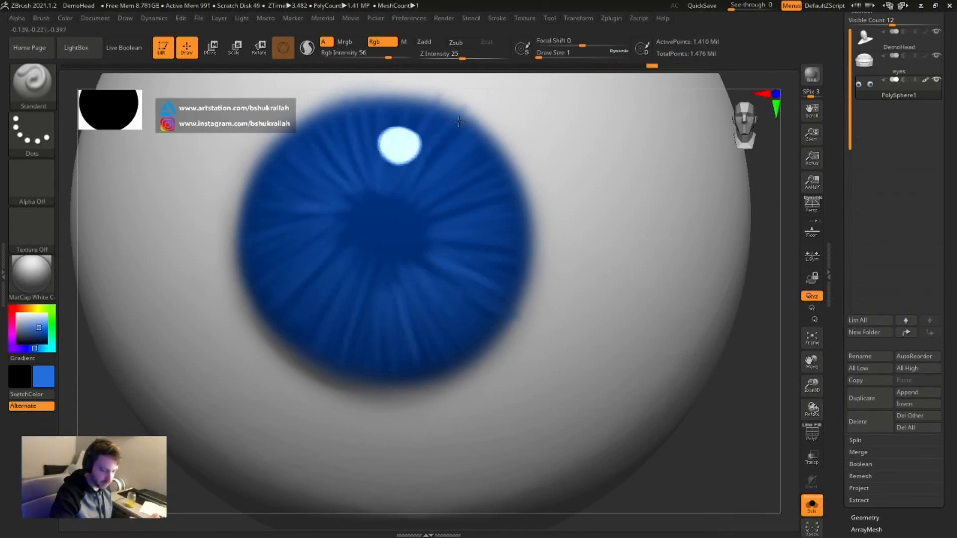
- Stroke a thin lighter-blue streak radiating outward across the iris
{"action": "left_click_drag", "start_coordinate": [458, 121], "coordinate": [421, 256]}
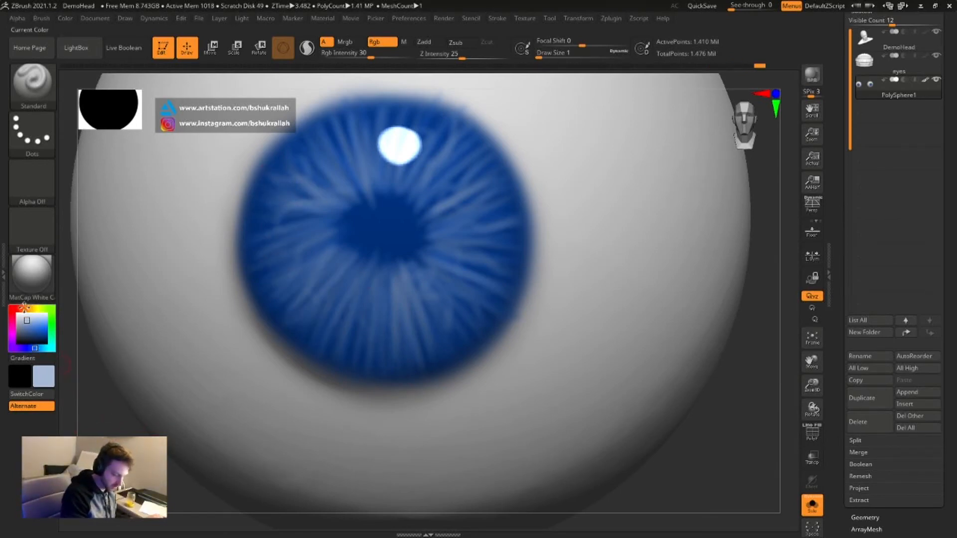
{"action": "left_click", "coordinate": [31, 327]}
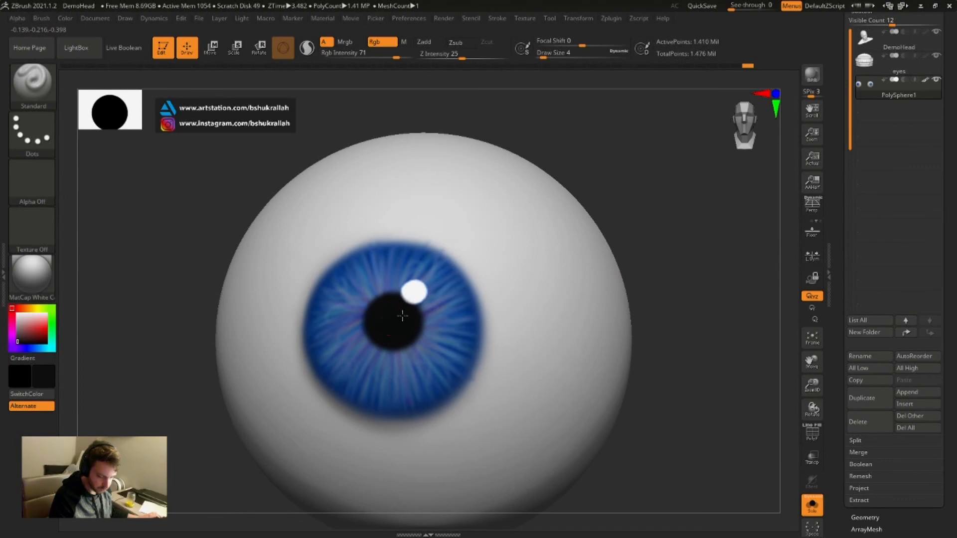
- Dab black paint at the iris centre to form the pupil
{"action": "left_click", "coordinate": [811, 507]}
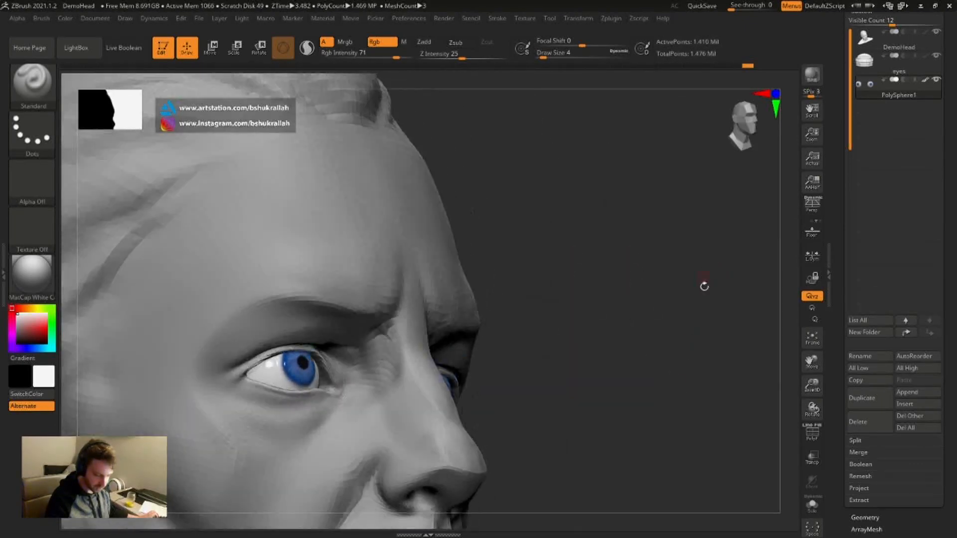
- Orbit around the head and return to a front view to check both painted eyes
{"action": "left_click_drag", "start_coordinate": [704, 286], "coordinate": [701, 312]}
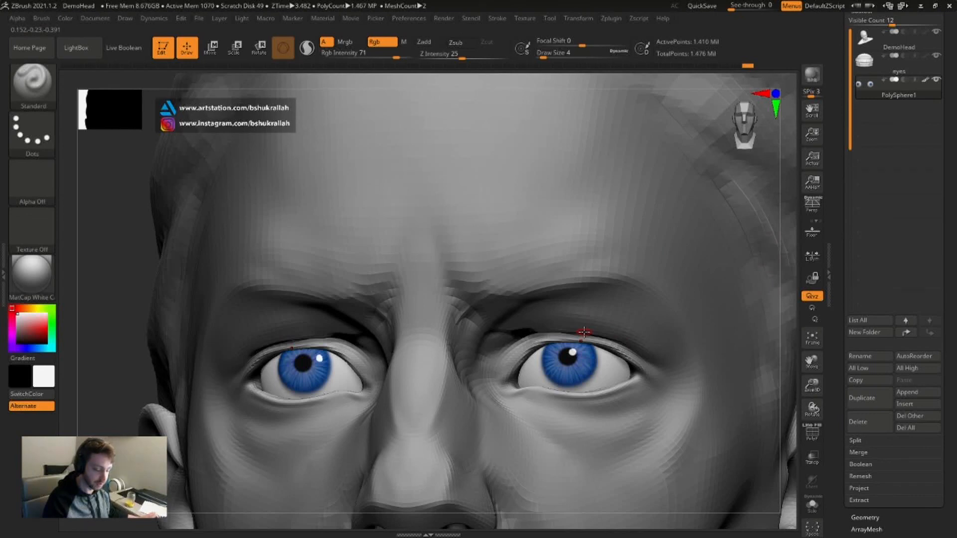
{"action": "left_click_drag", "start_coordinate": [584, 333], "coordinate": [616, 375]}
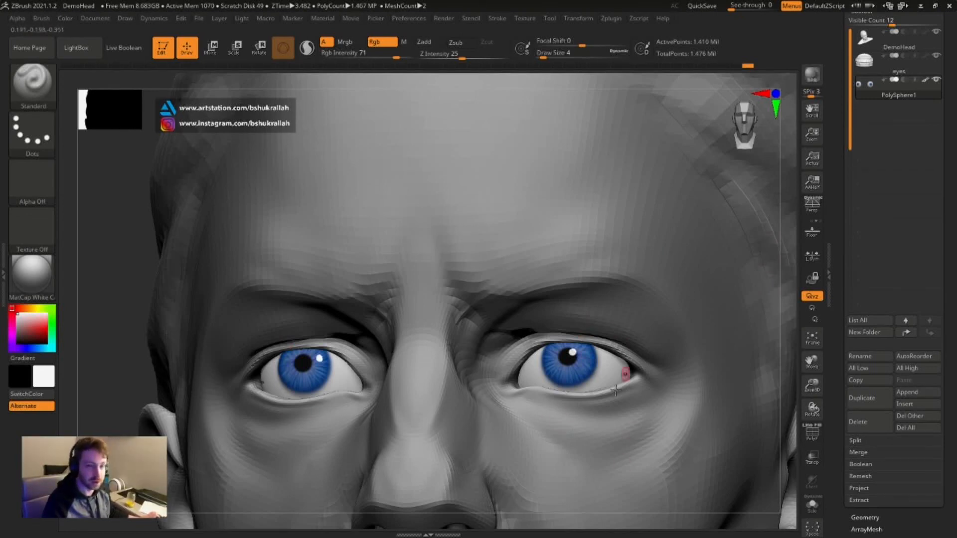